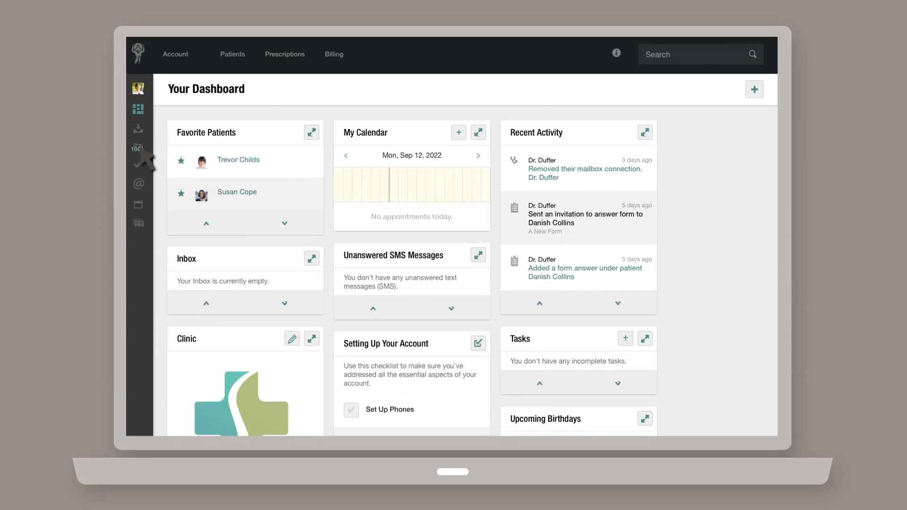
{"action": "mouse_move", "coordinate": [138, 148]}
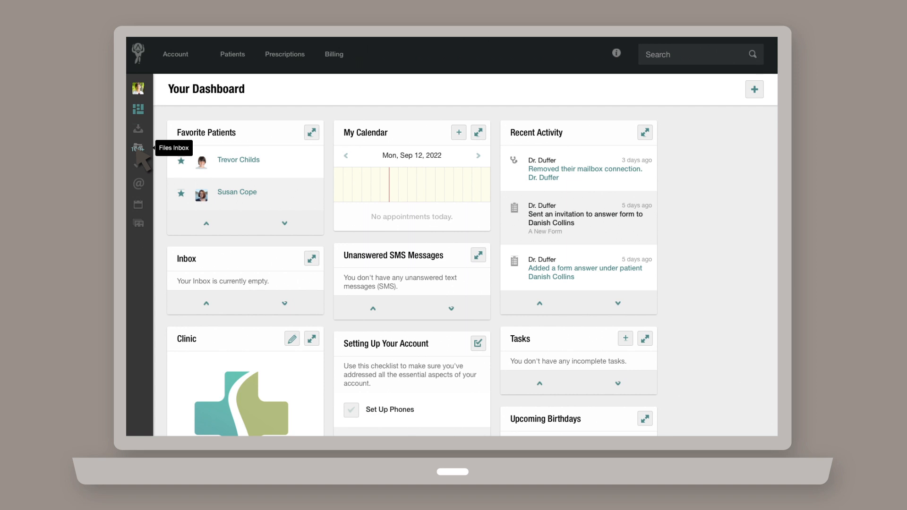
- View the Email-in Support address from the Files Inbox gear menu and dismiss it
{"action": "left_click", "coordinate": [138, 146]}
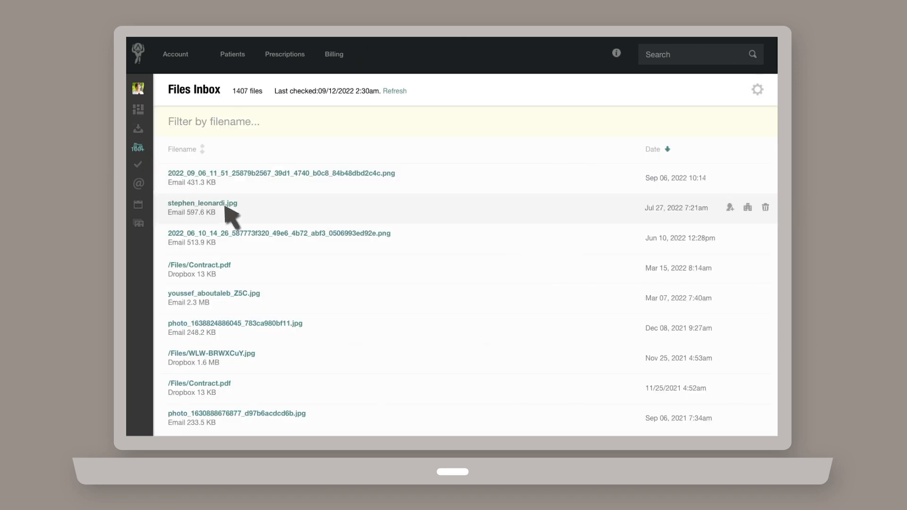
{"action": "mouse_move", "coordinate": [747, 207]}
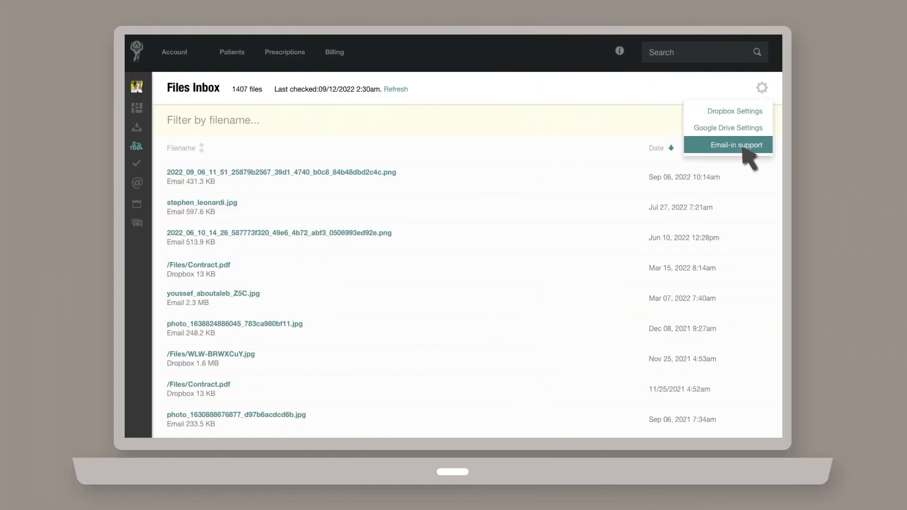
{"action": "left_click", "coordinate": [736, 146]}
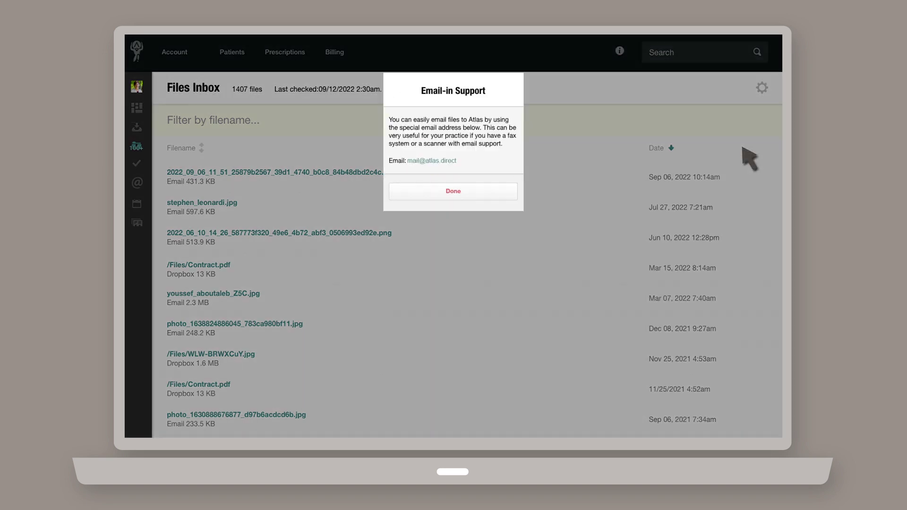
{"action": "left_click", "coordinate": [454, 191]}
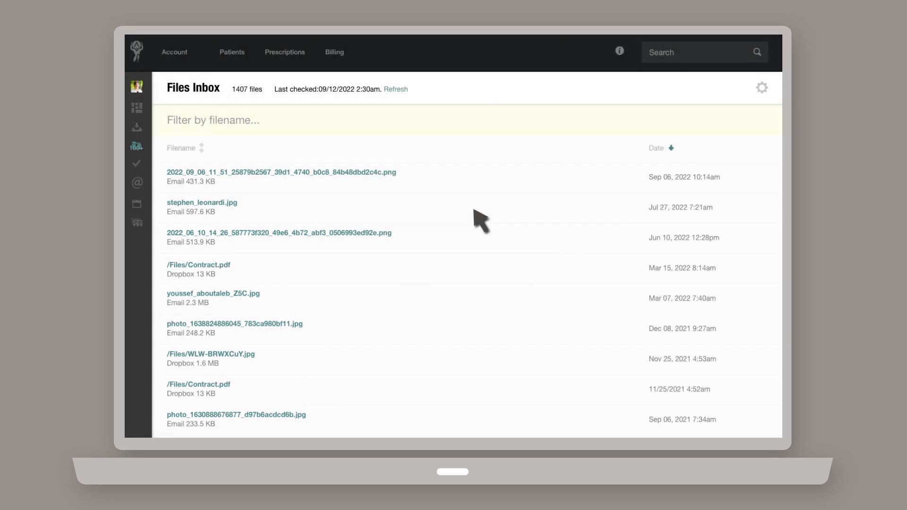
{"action": "mouse_move", "coordinate": [424, 201]}
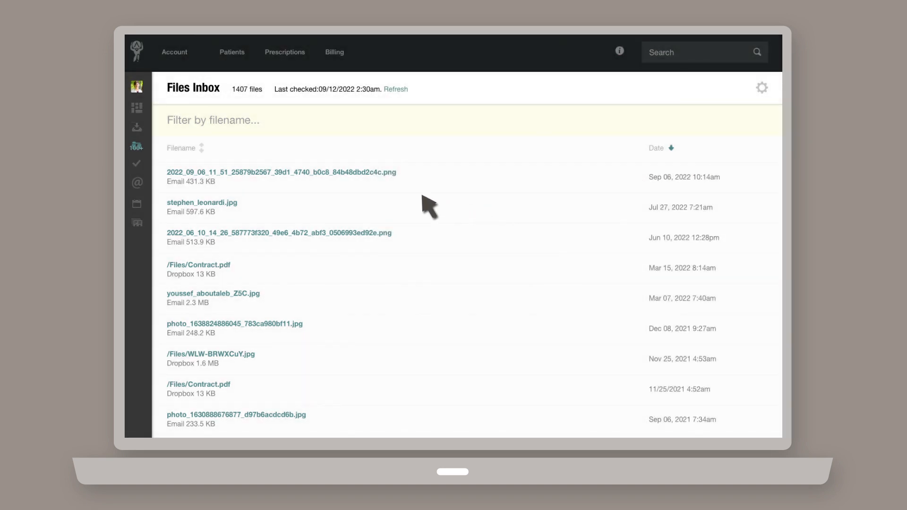